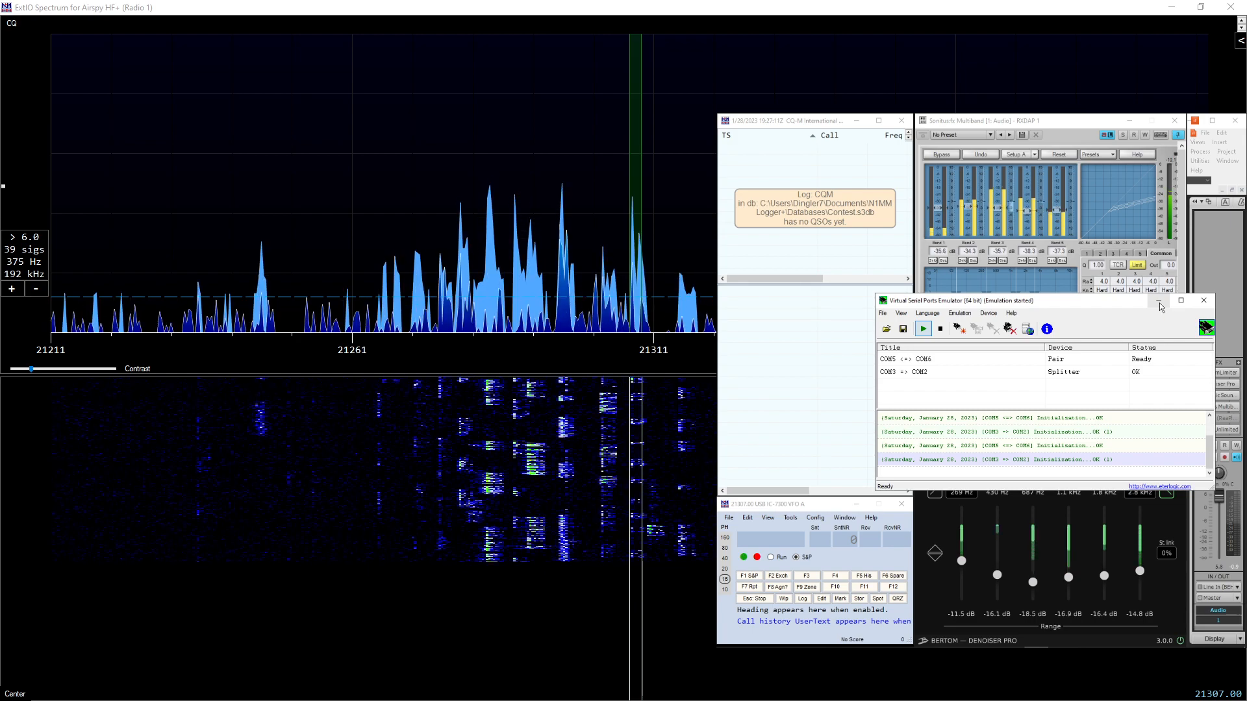
# Close the Virtual Serial Ports Emulator window to reveal the denoiser panel behind it
pyautogui.click(1156, 300)
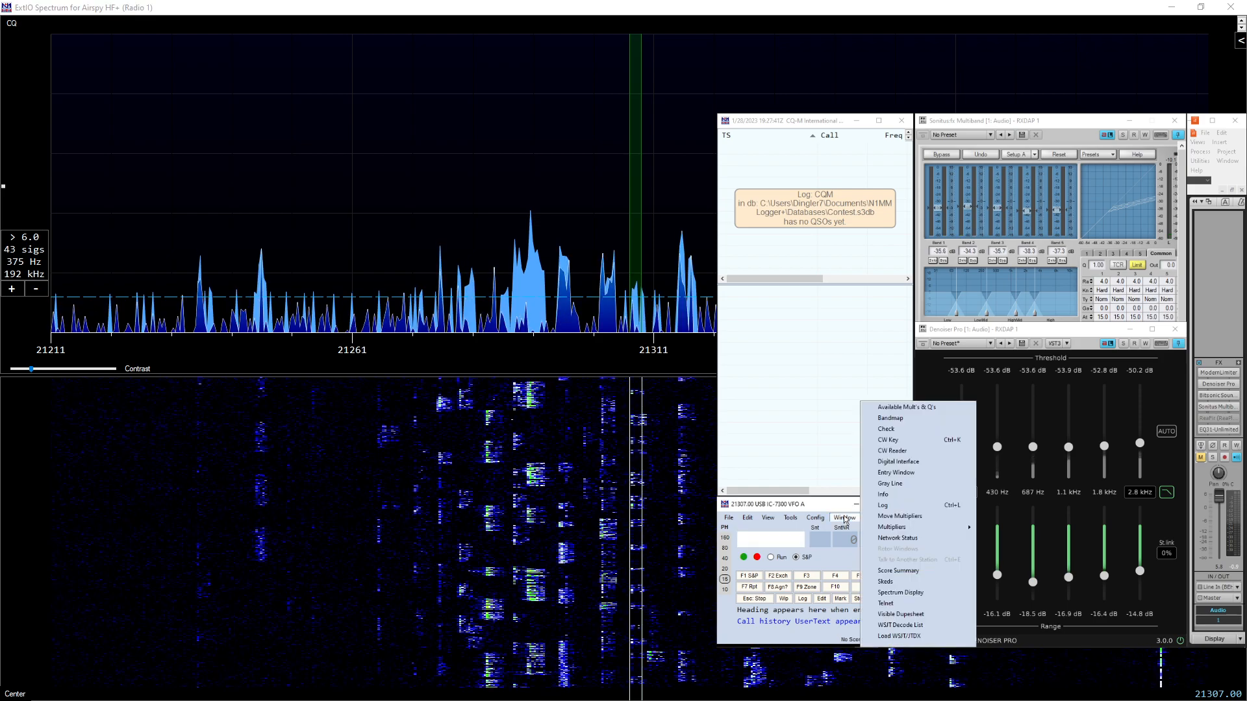
pyautogui.moveTo(898, 592)
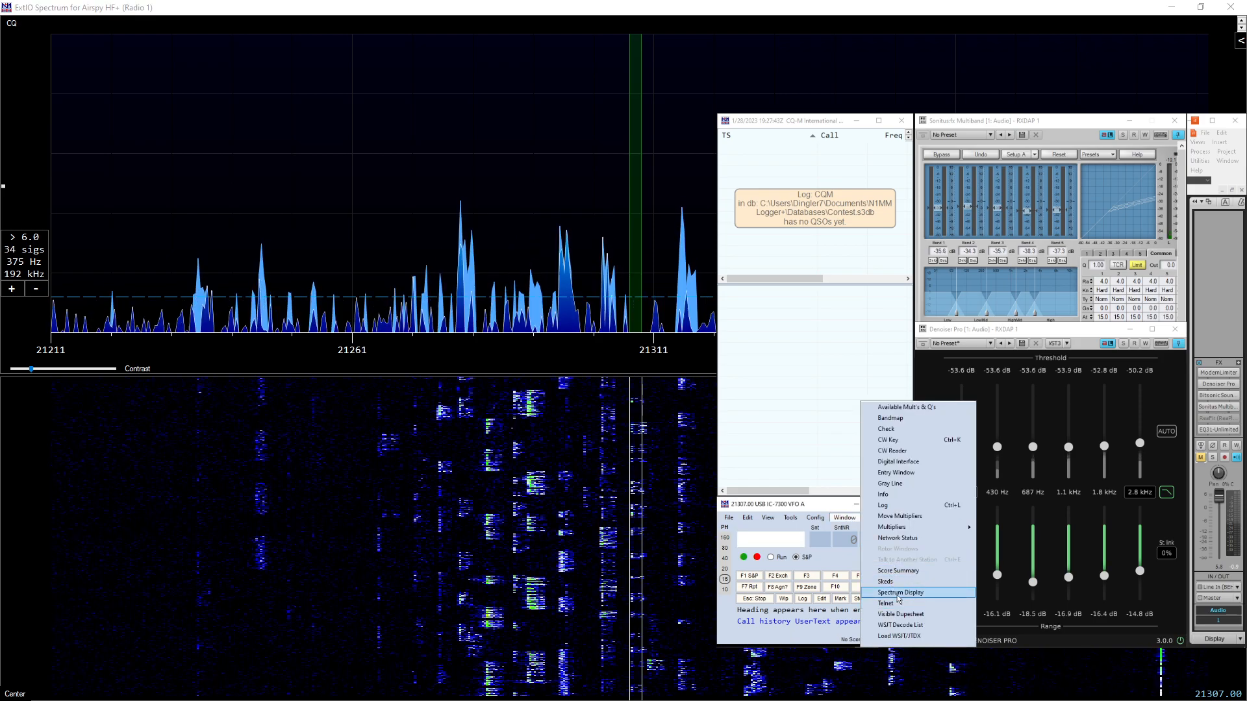
# Show the Spectrum Display window from the N1MM entry window's Window menu
pyautogui.click(815, 518)
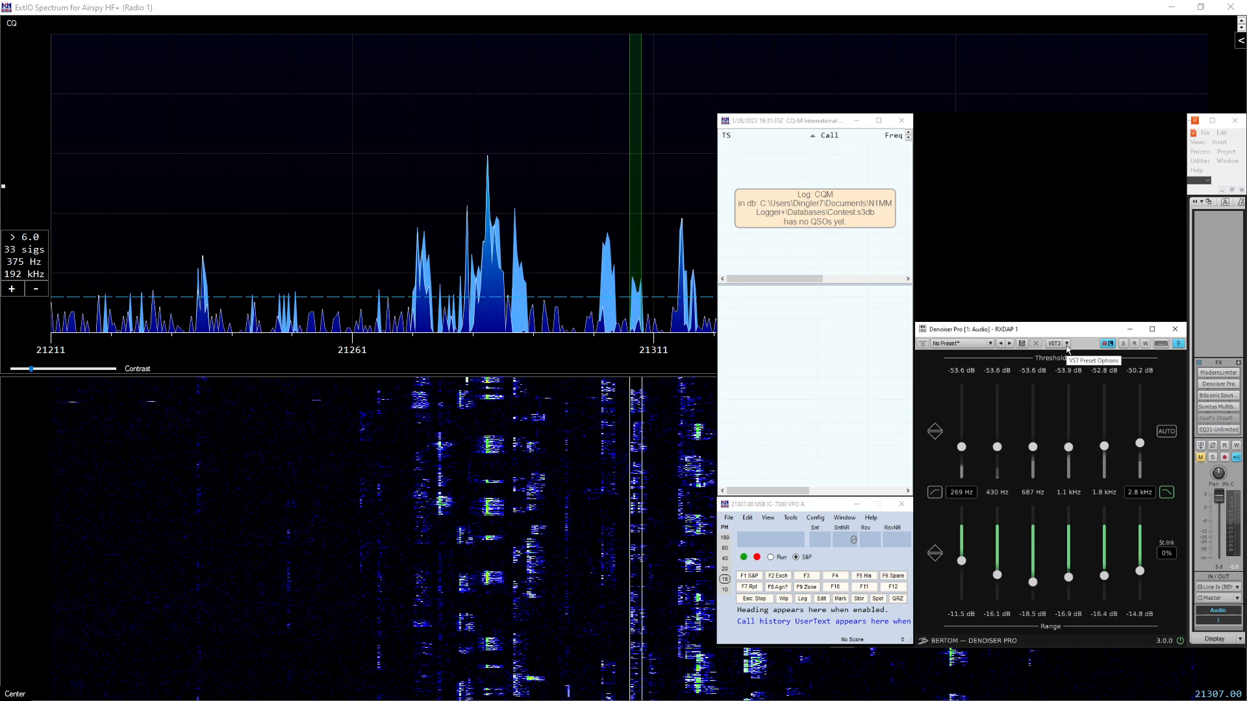
pyautogui.click(1065, 343)
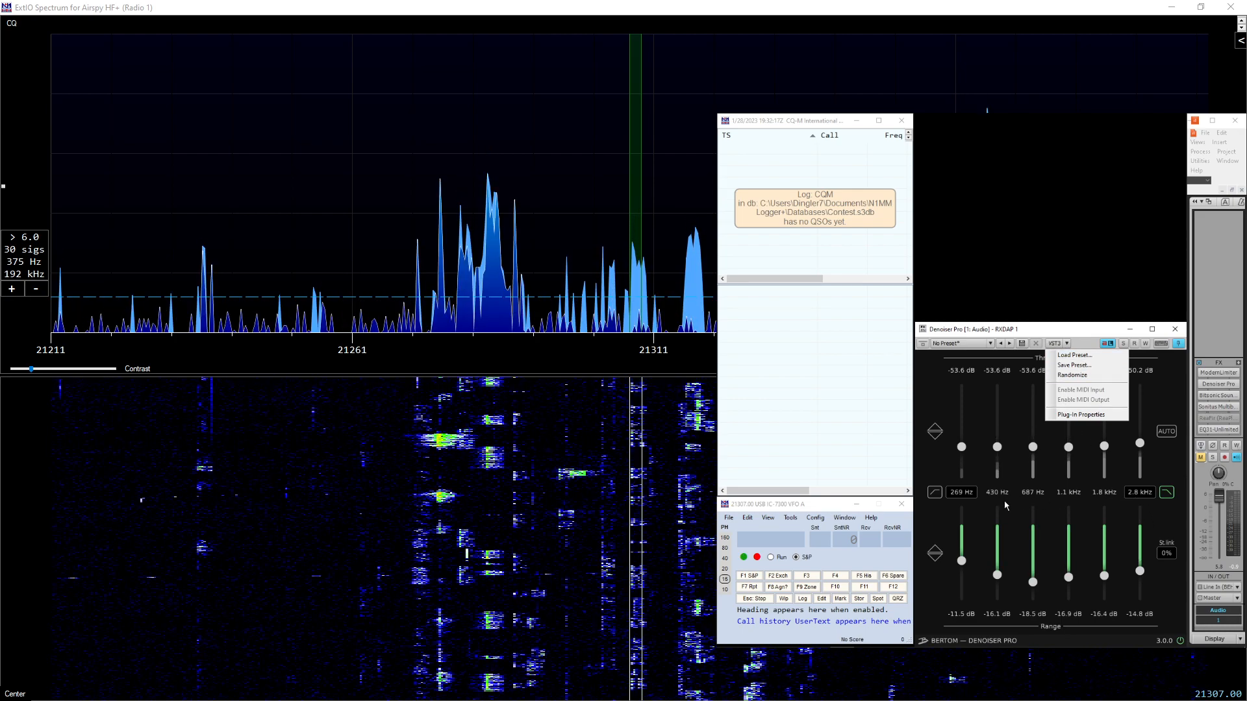
pyautogui.moveTo(1076, 365)
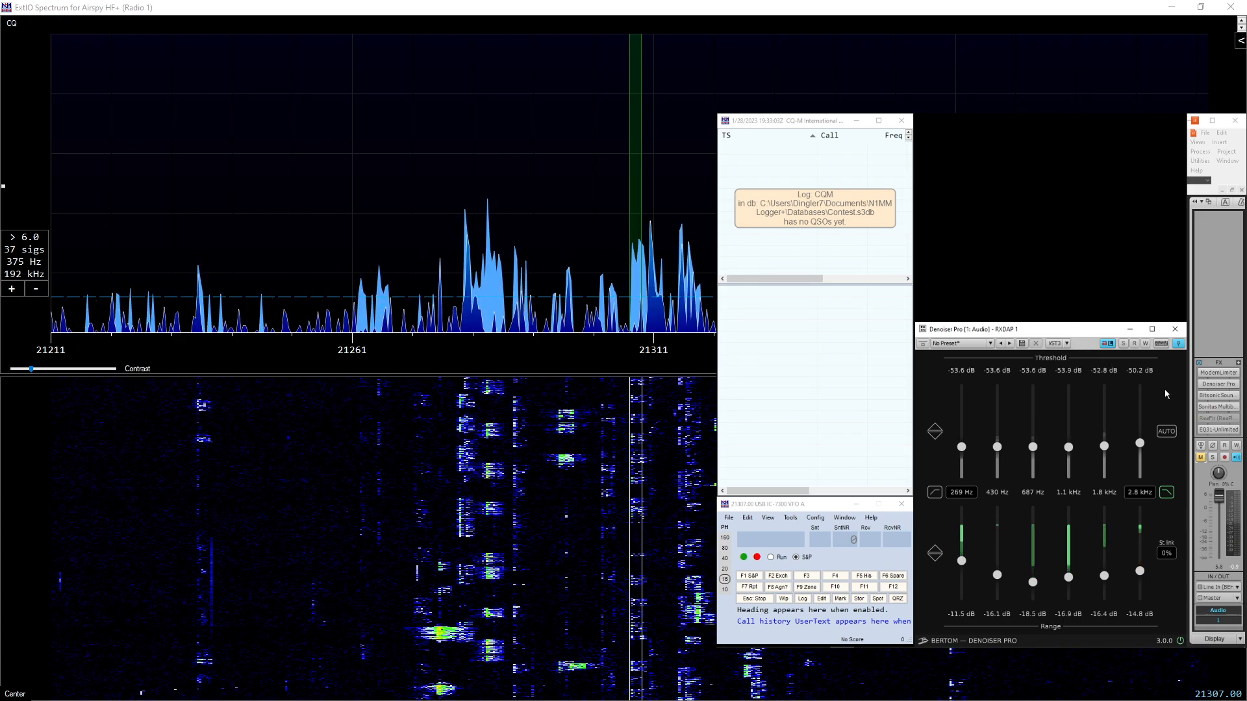
pyautogui.click(1216, 407)
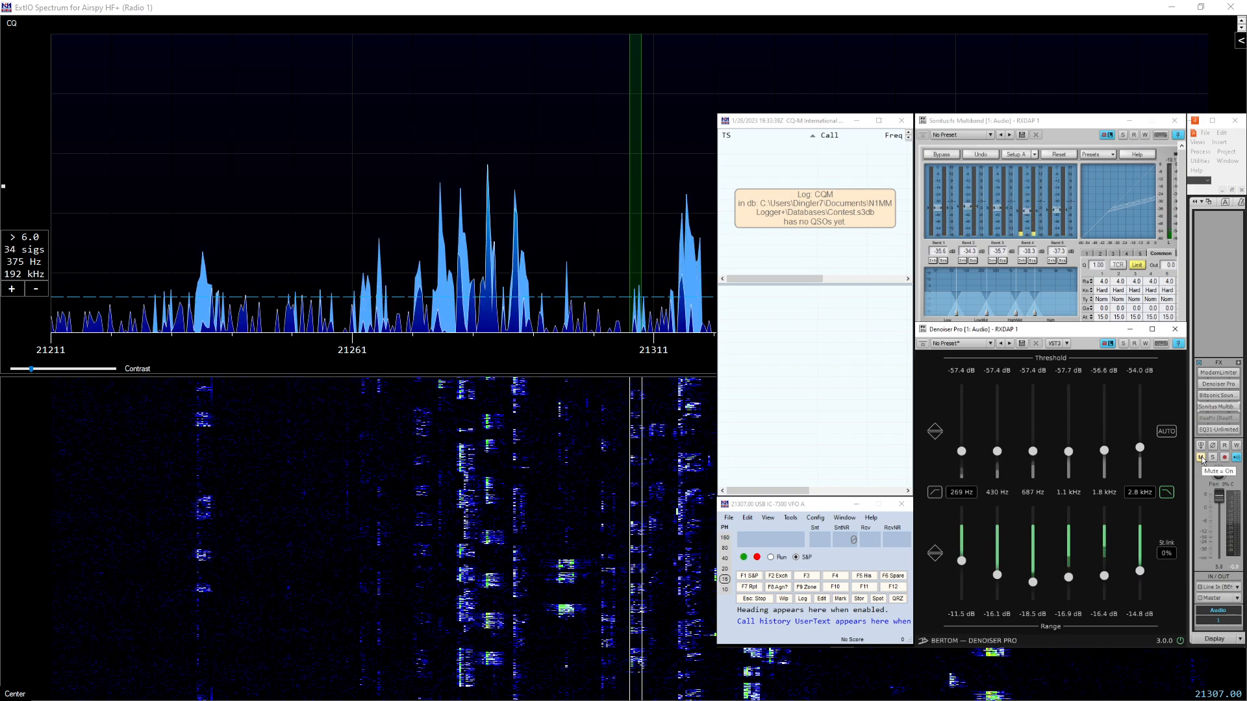
pyautogui.click(1199, 457)
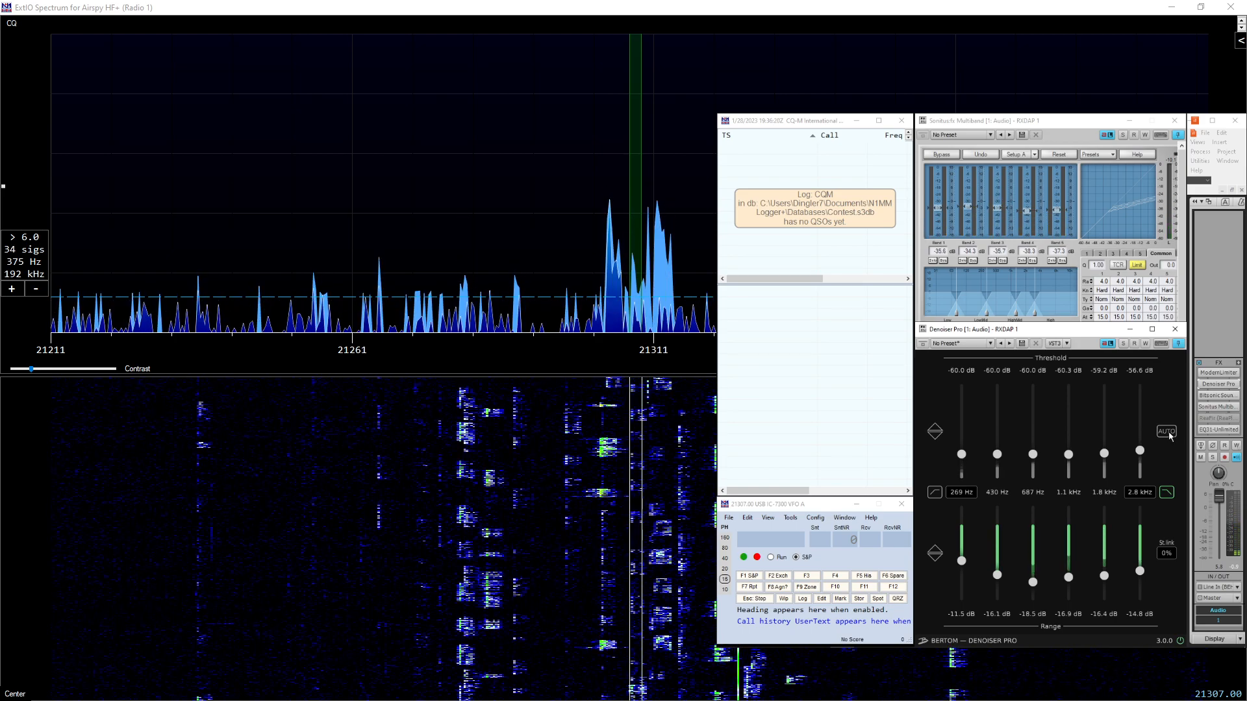
# Enable AUTO noise-floor tracking so the Threshold row becomes Bias with a SLOW option
pyautogui.click(1166, 431)
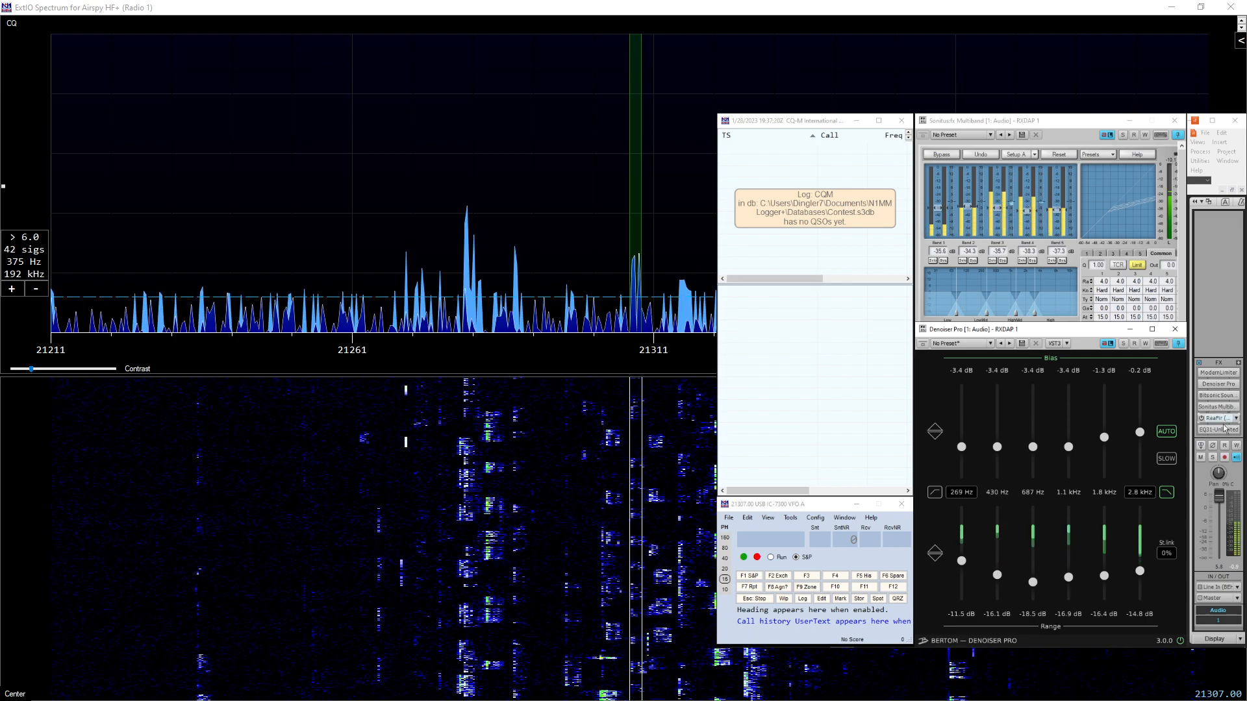
pyautogui.moveTo(1217, 420)
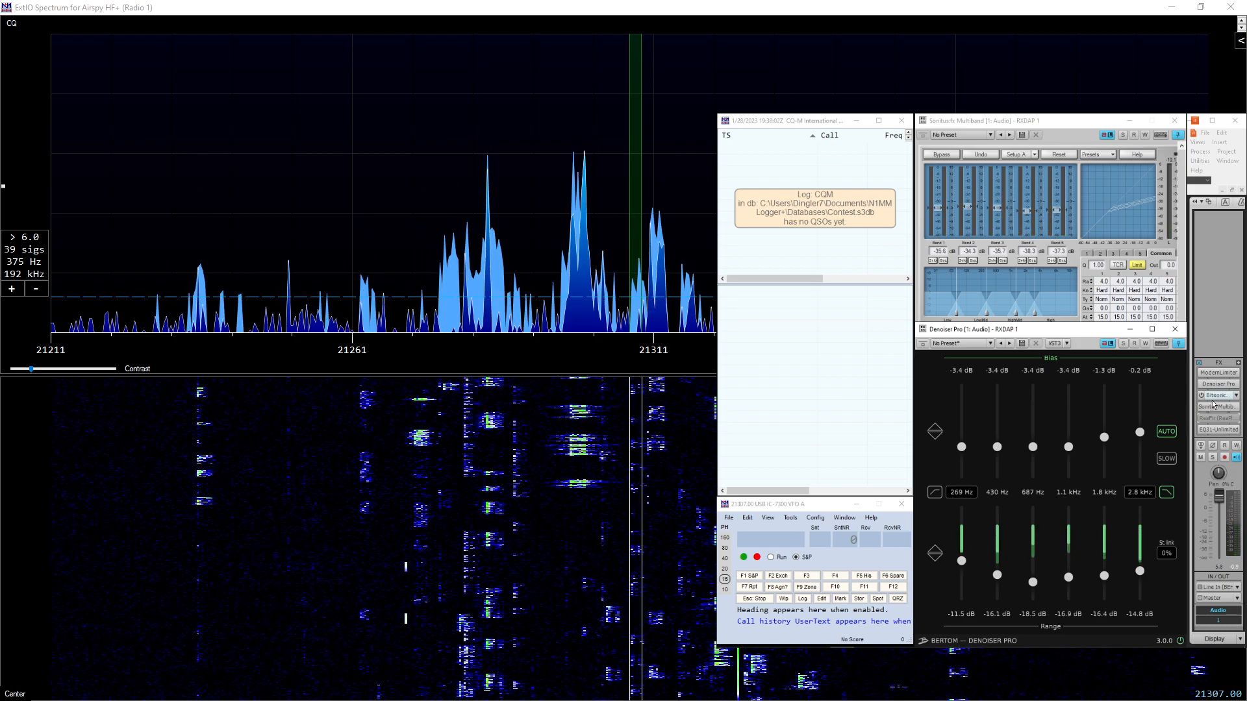
pyautogui.moveTo(1217, 395)
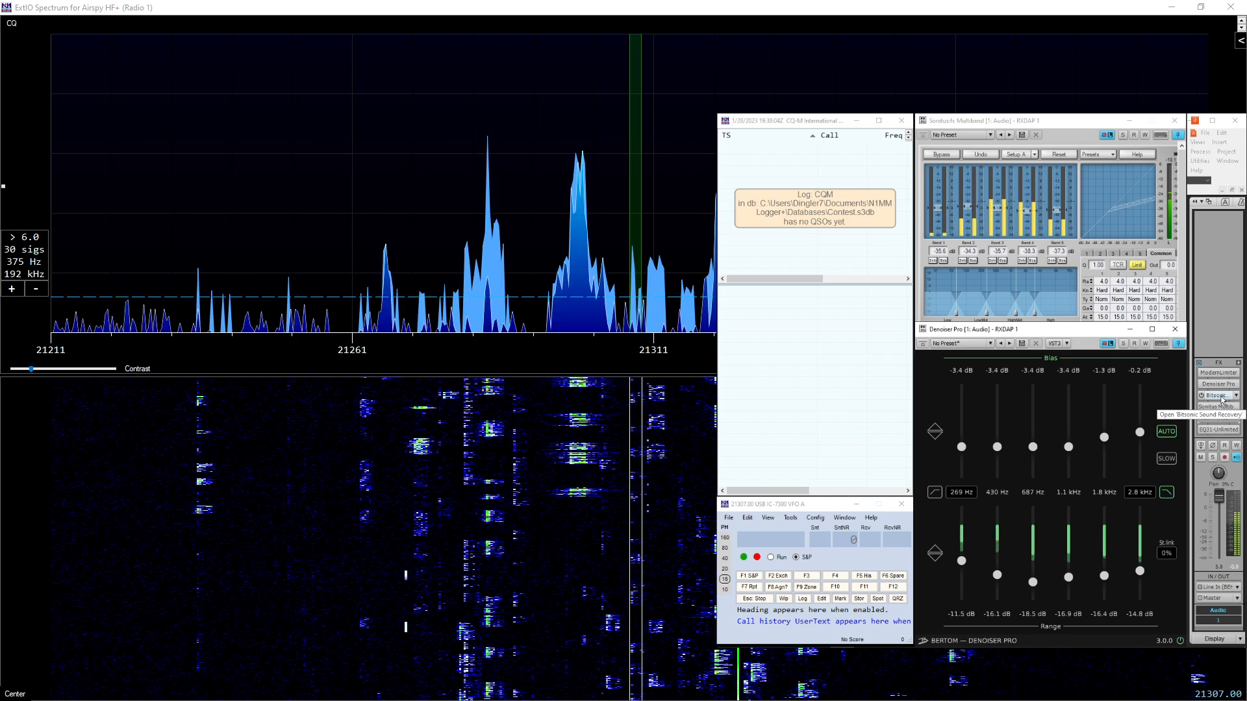